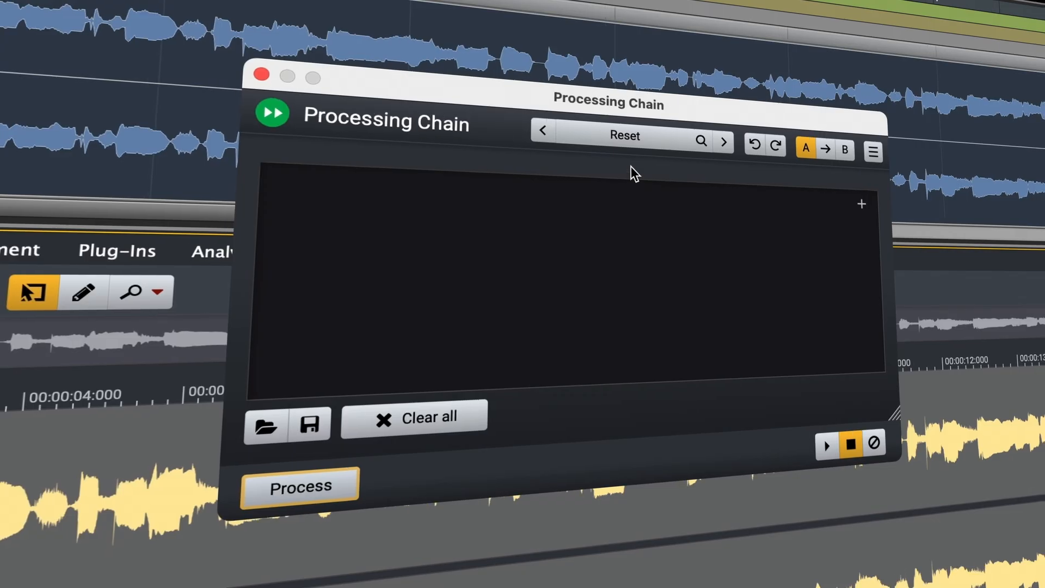
Close the empty Processing Chain window before reaching for the Tools menu
left_click(622, 135)
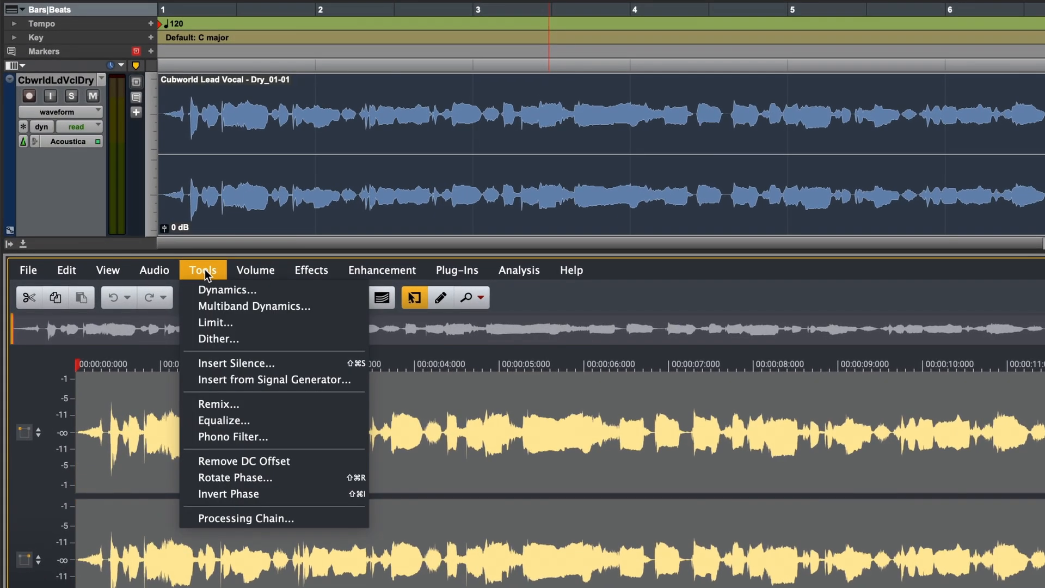
Load the Country > Ac Gtr Country 1 preset, compare its A and B versions, then clear all processors
left_click(243, 518)
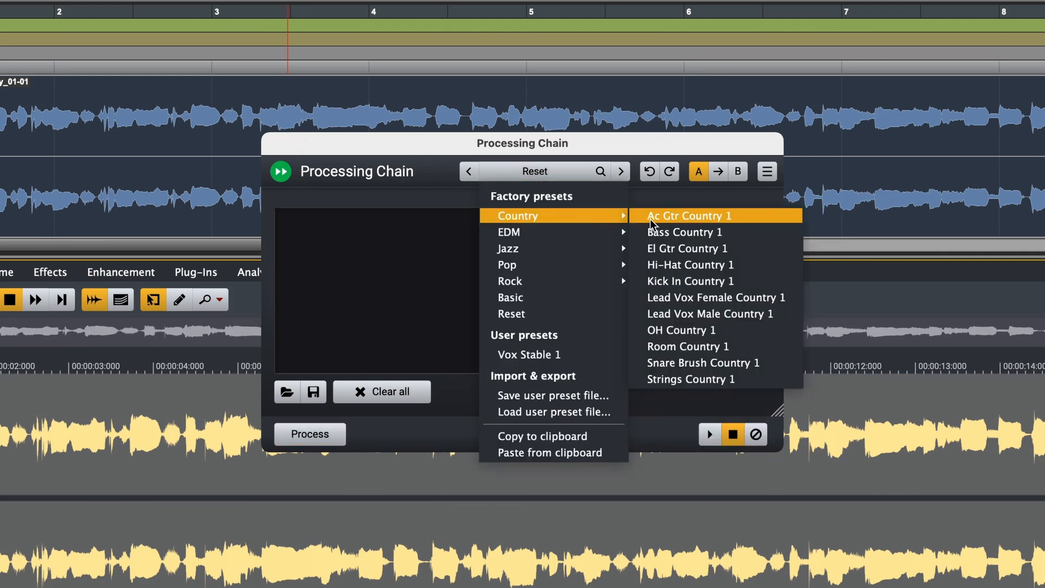
left_click(689, 215)
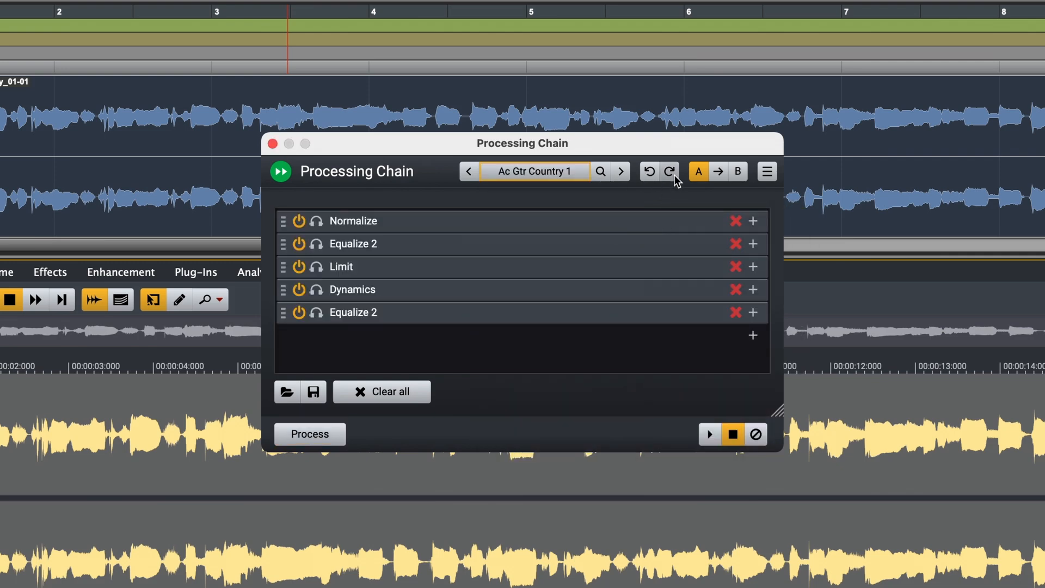
mouse_move(736, 174)
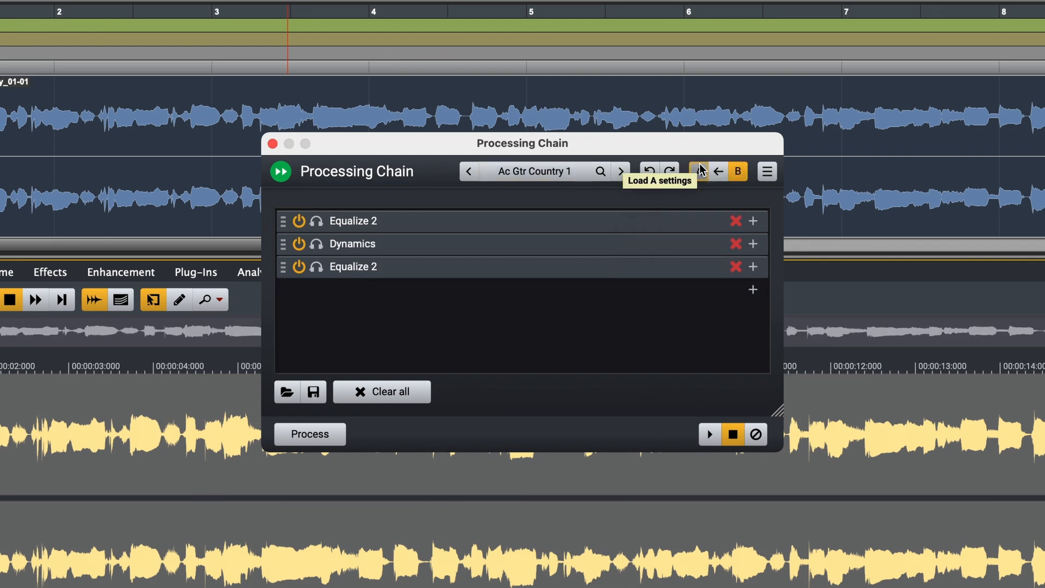
left_click(698, 172)
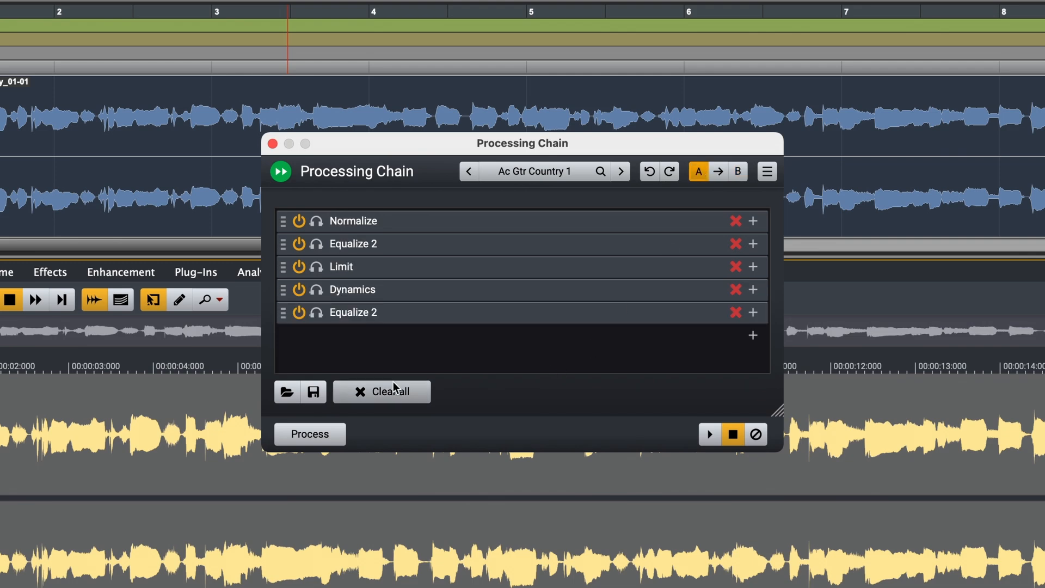
left_click(390, 391)
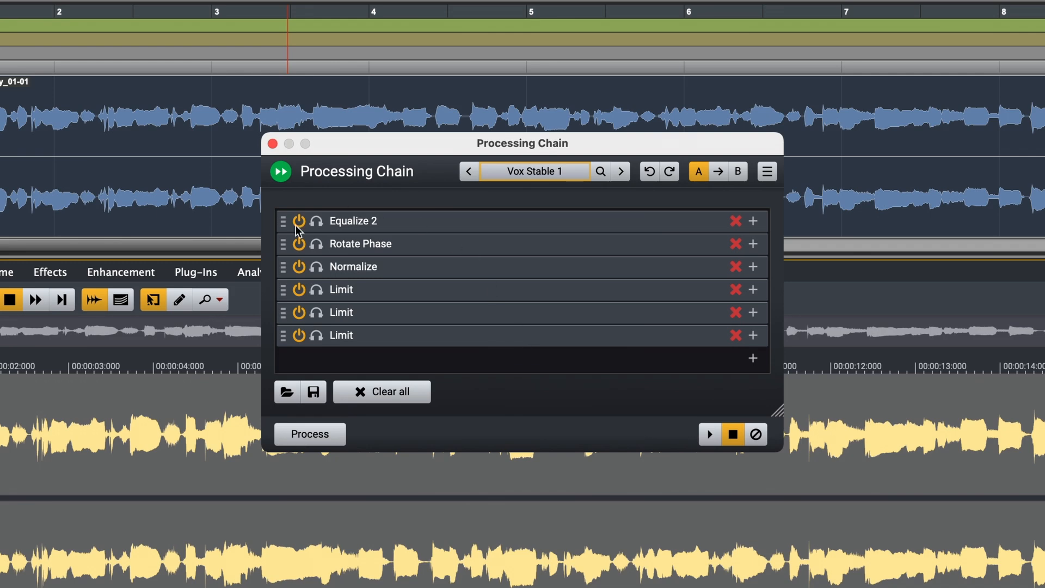
mouse_move(298, 222)
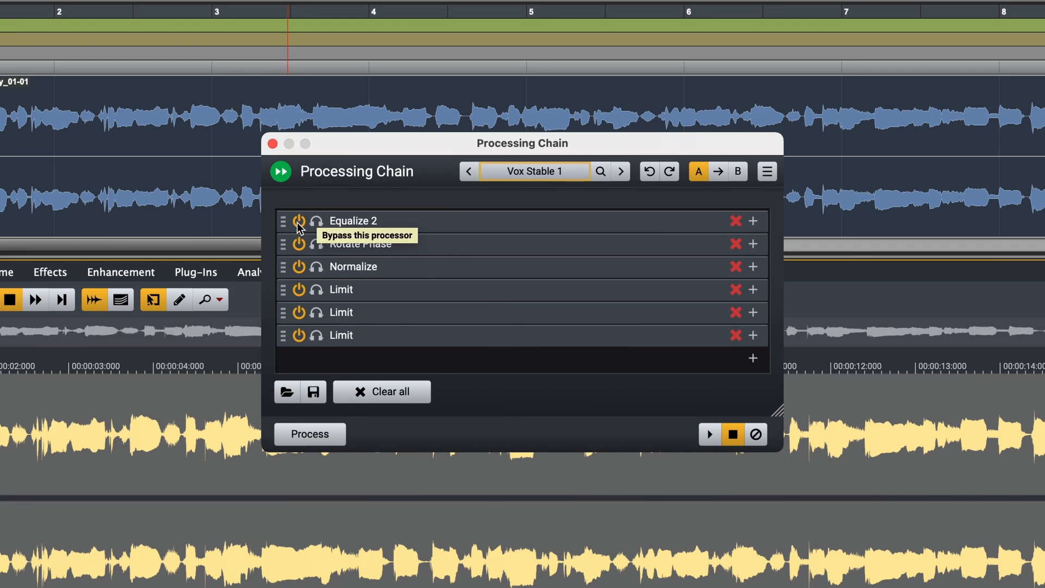
Bypass the Equalize 2 processor in the Vox Stable 1 chain, then clear the remaining processors
left_click(298, 220)
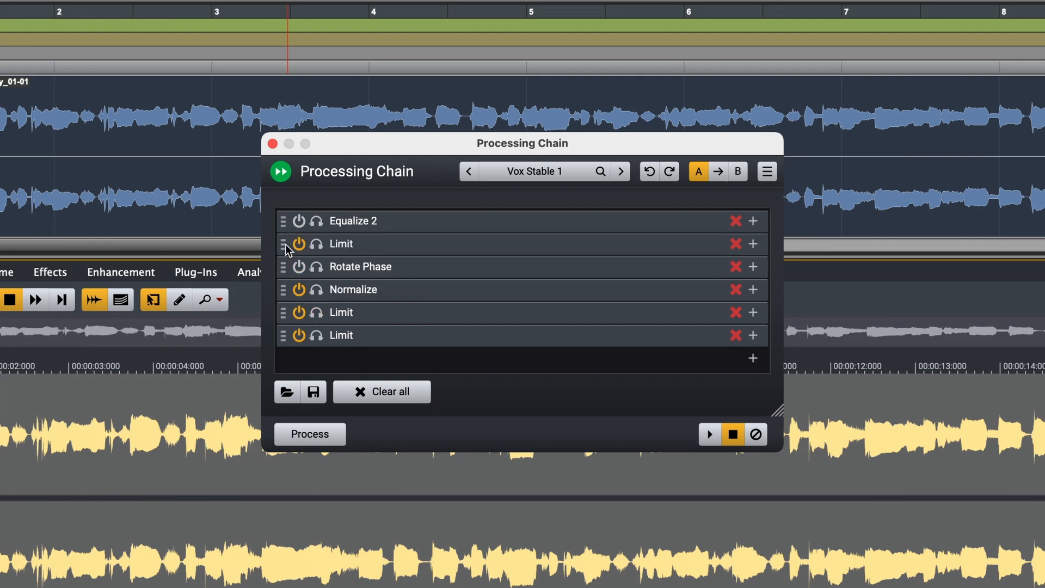
mouse_move(753, 221)
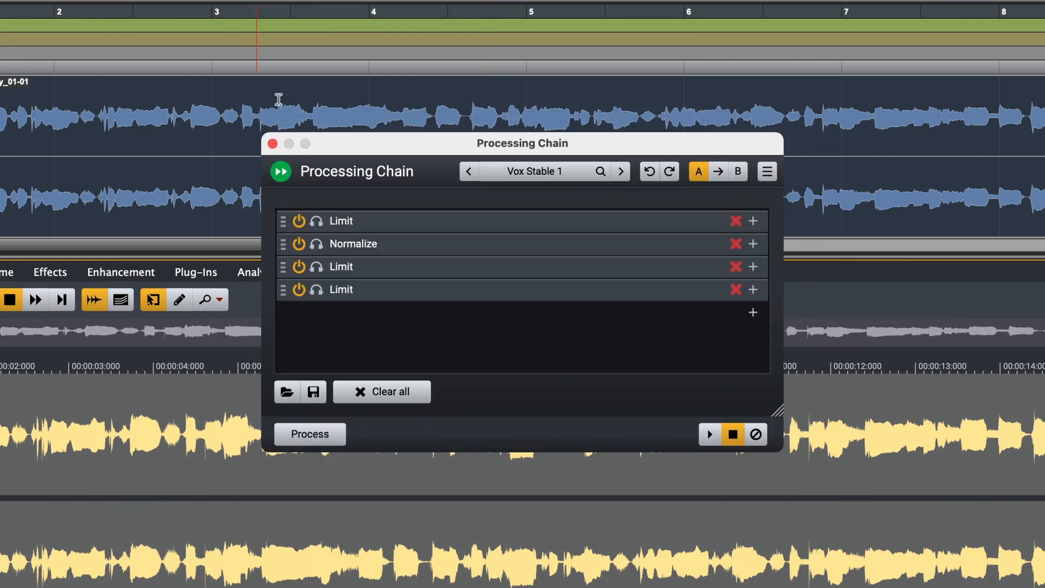
left_click(381, 391)
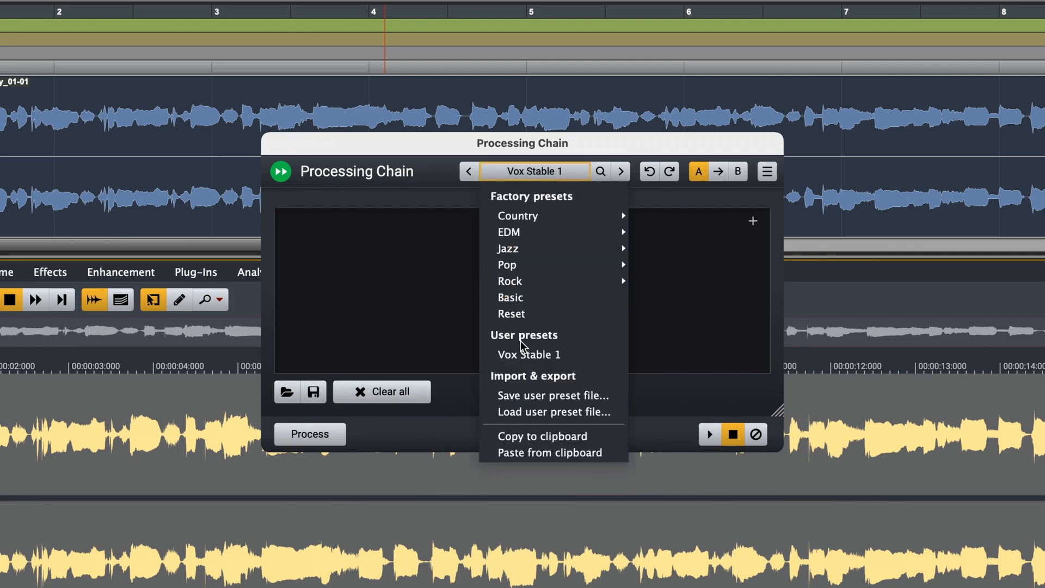
Reload Vox Stable 1 from User presets and audition the vocal, toggling chain bypass during preview
left_click(529, 355)
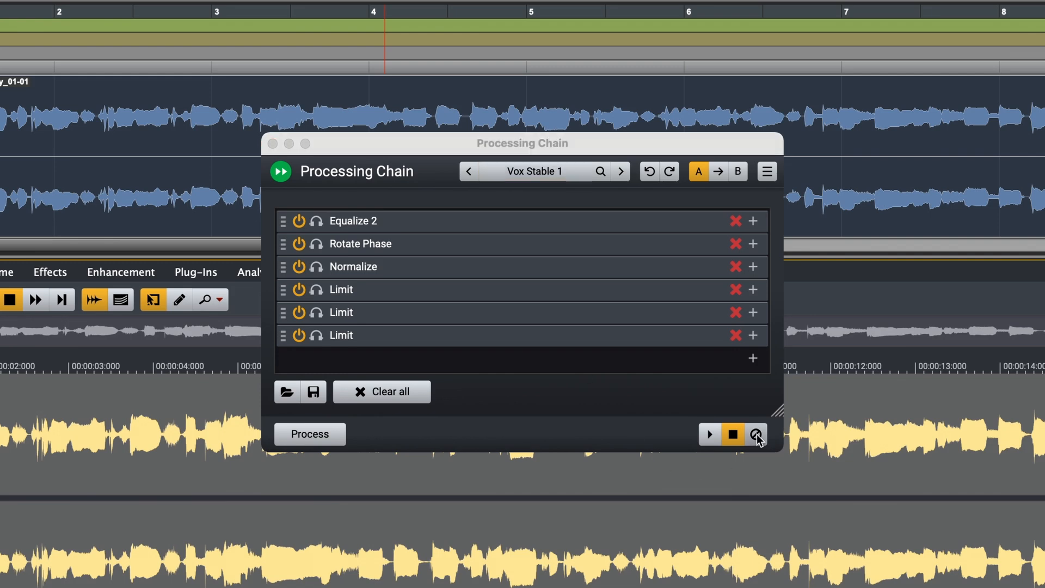
left_click(755, 434)
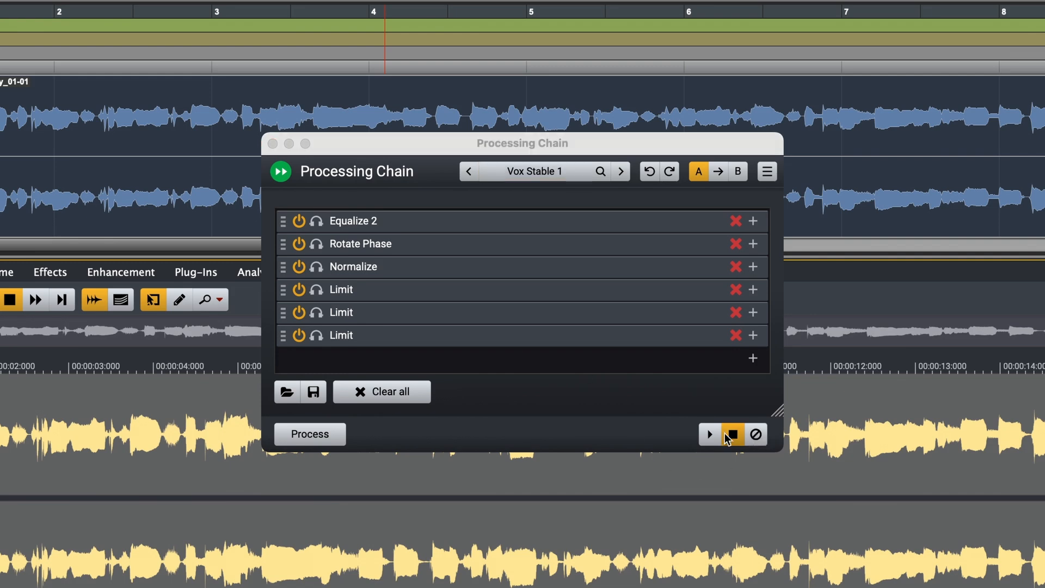
left_click(710, 434)
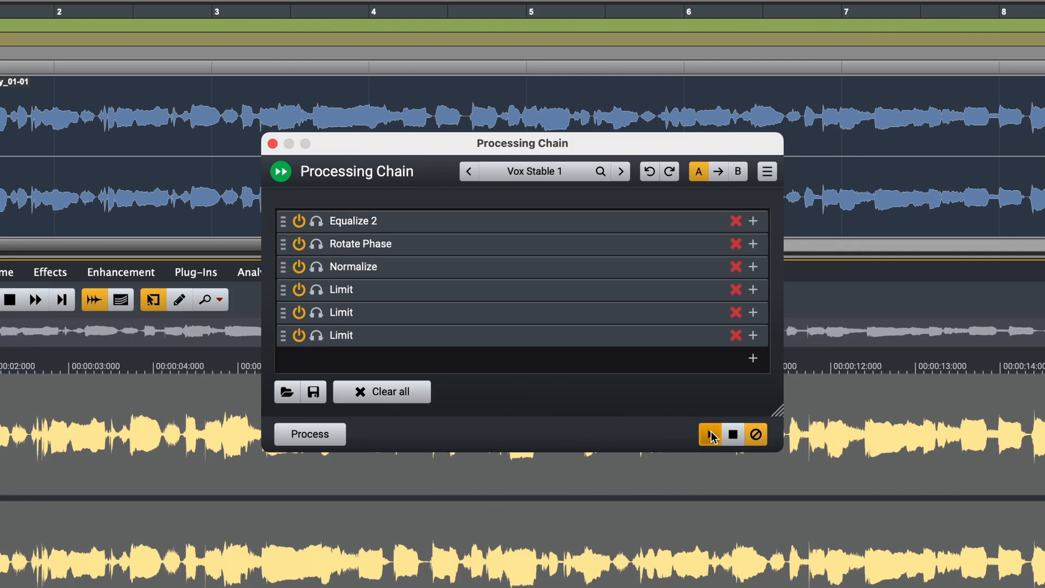
left_click(708, 435)
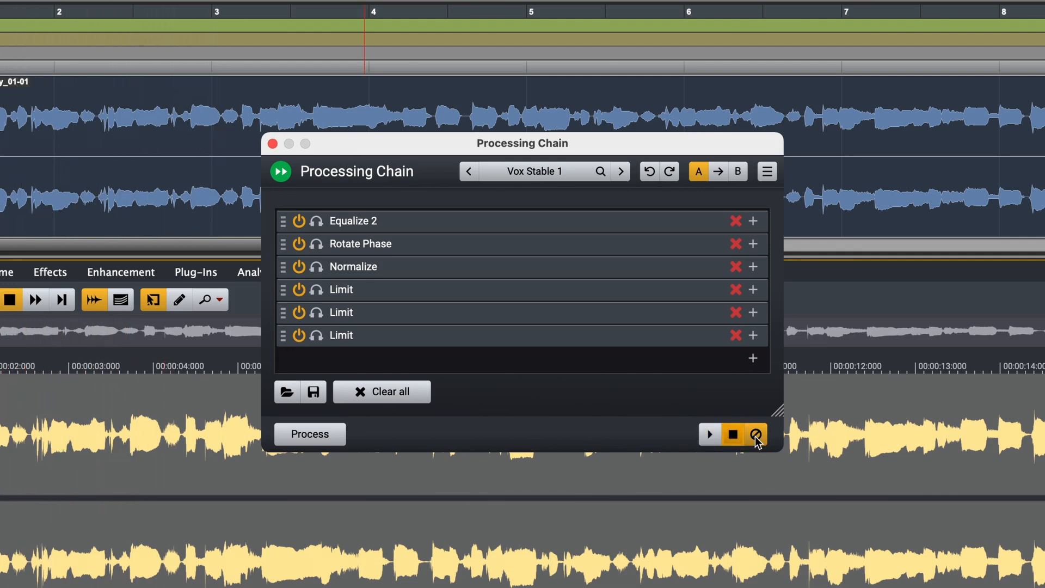
left_click(708, 435)
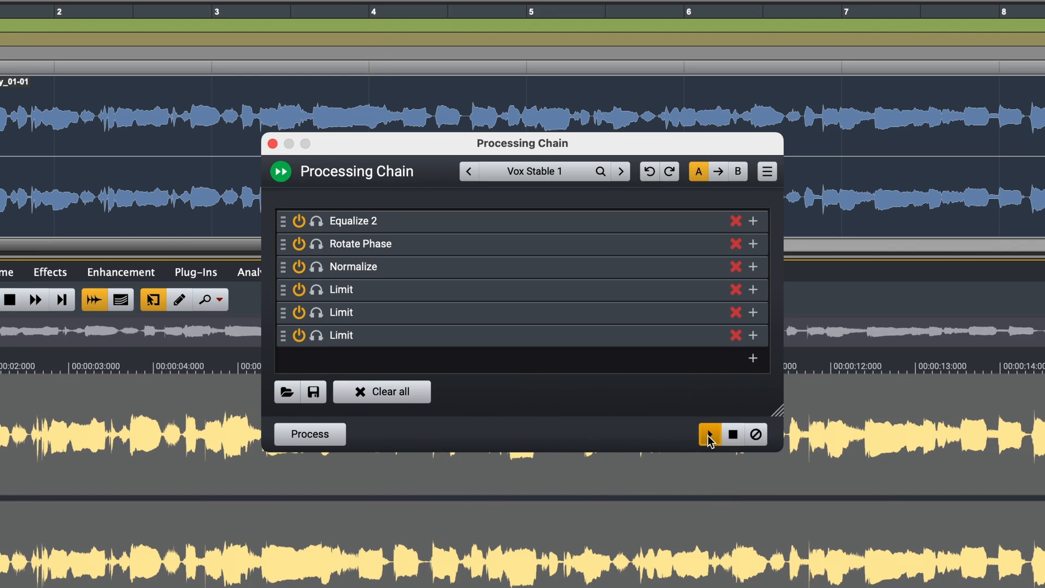
left_click(732, 435)
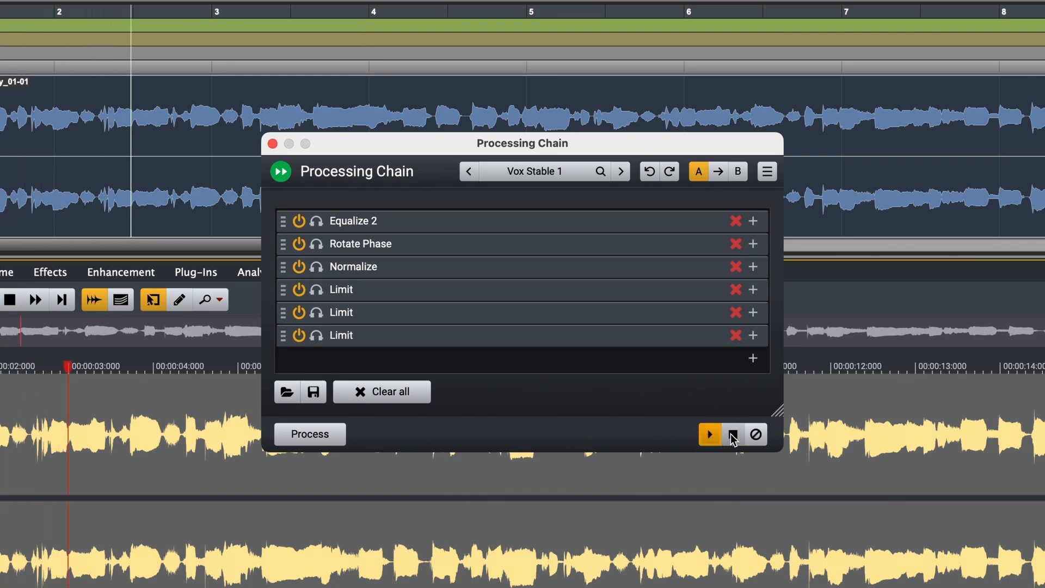
left_click(732, 434)
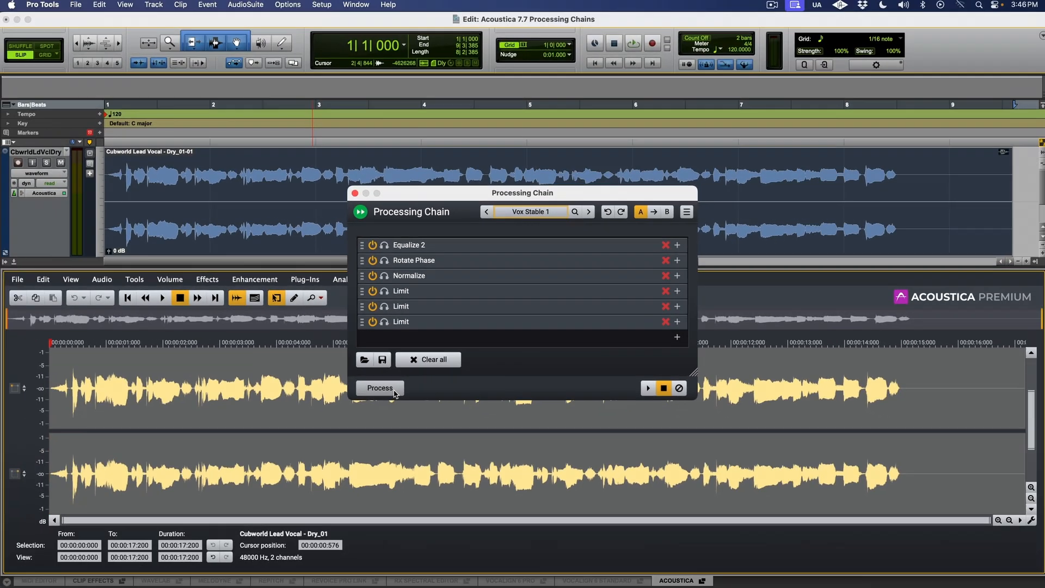
Process the vocal clip with the Vox Stable 1 chain and bring up the clip's Acoustica submenu
left_click(379, 388)
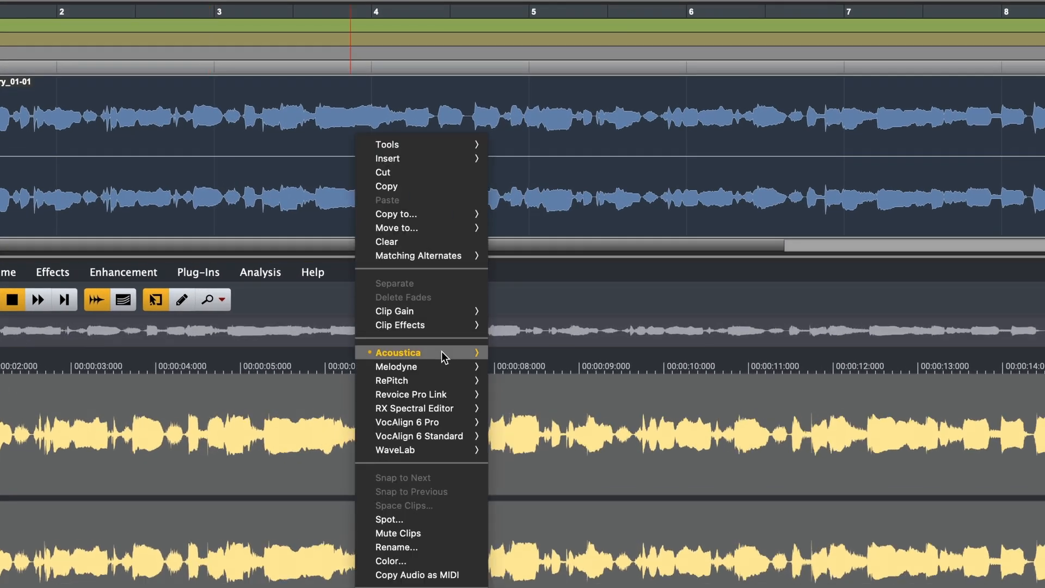
left_click(398, 352)
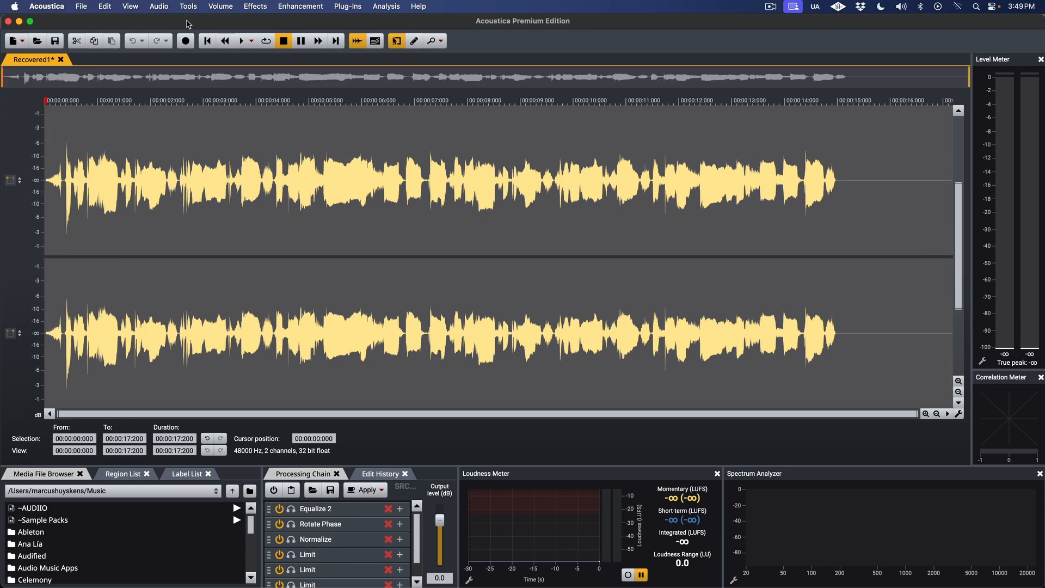
Show the docked Processing Chain panel via Tools and review the Equalize 2 settings, then dismiss them
left_click(187, 5)
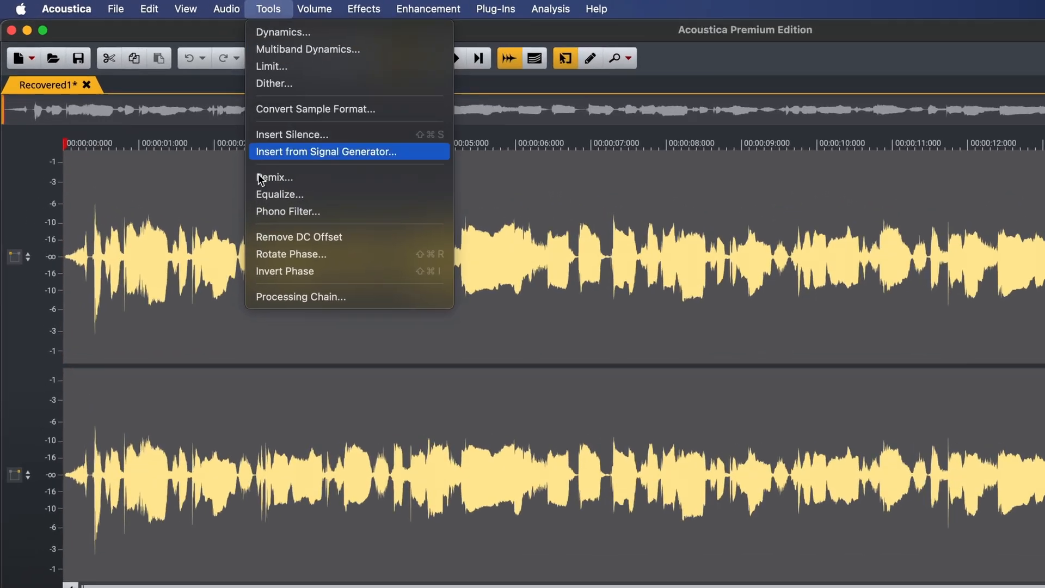
left_click(301, 296)
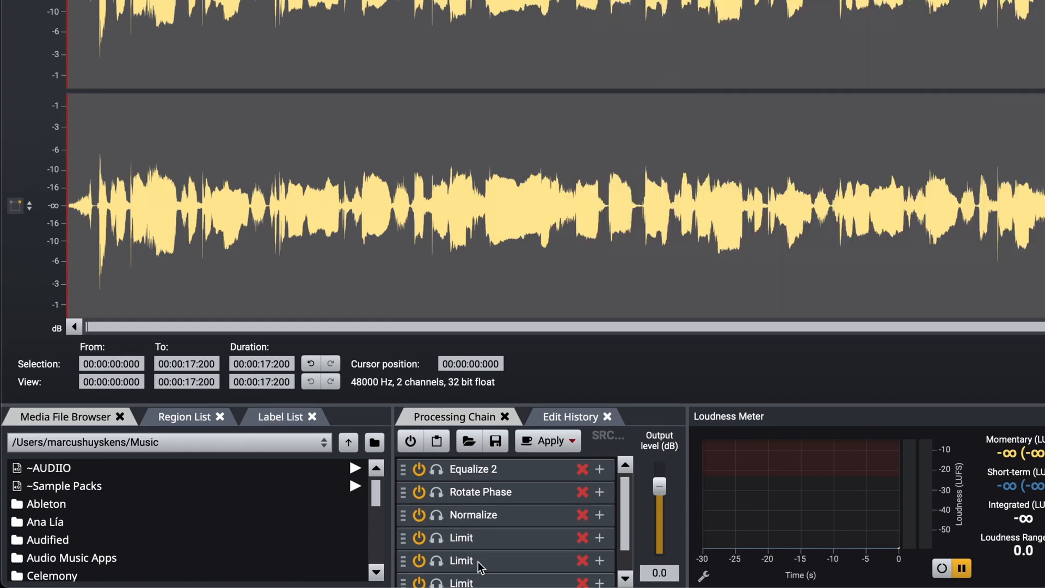
mouse_move(457, 520)
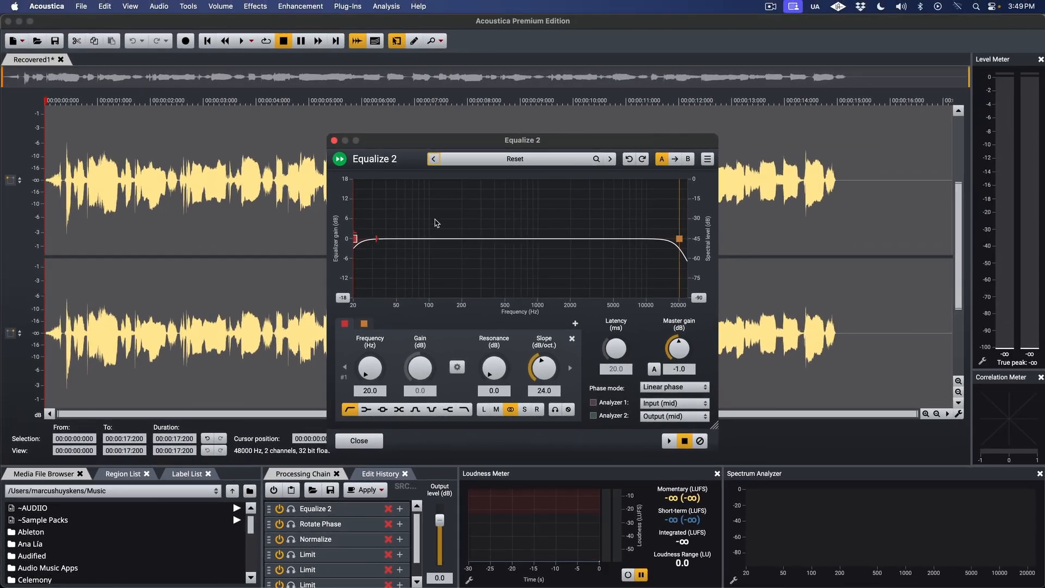
left_click(359, 440)
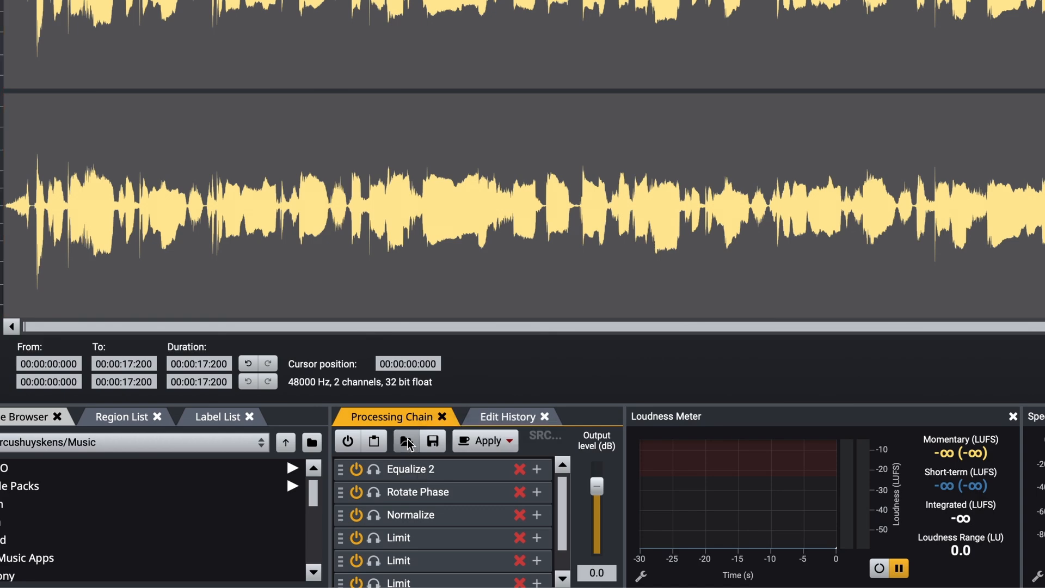
Browse Acoustica Presets/Utility and load the Vox Stable 1.chain file into the chain
left_click(406, 440)
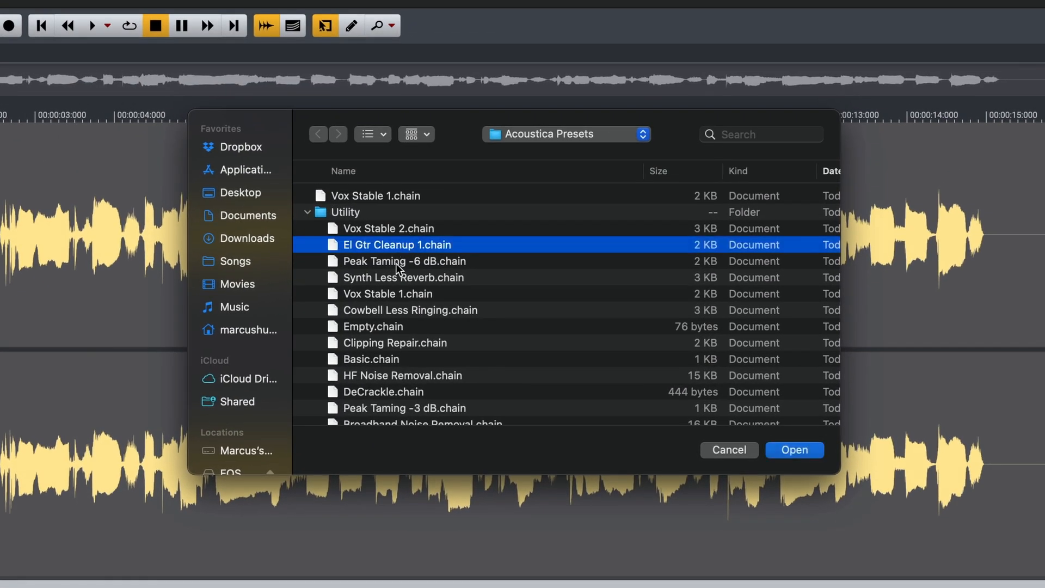
left_click(409, 309)
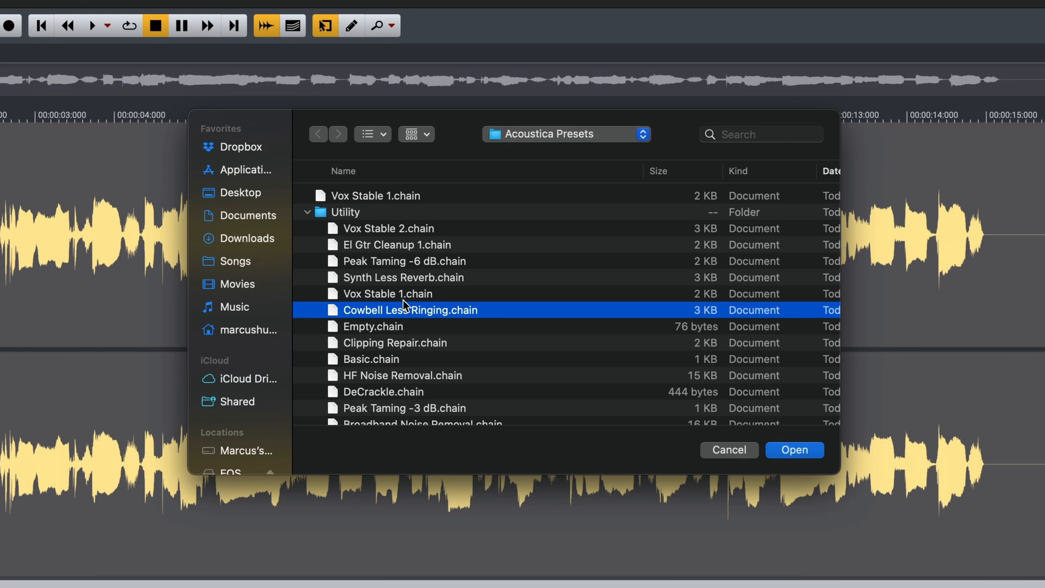
left_click(795, 449)
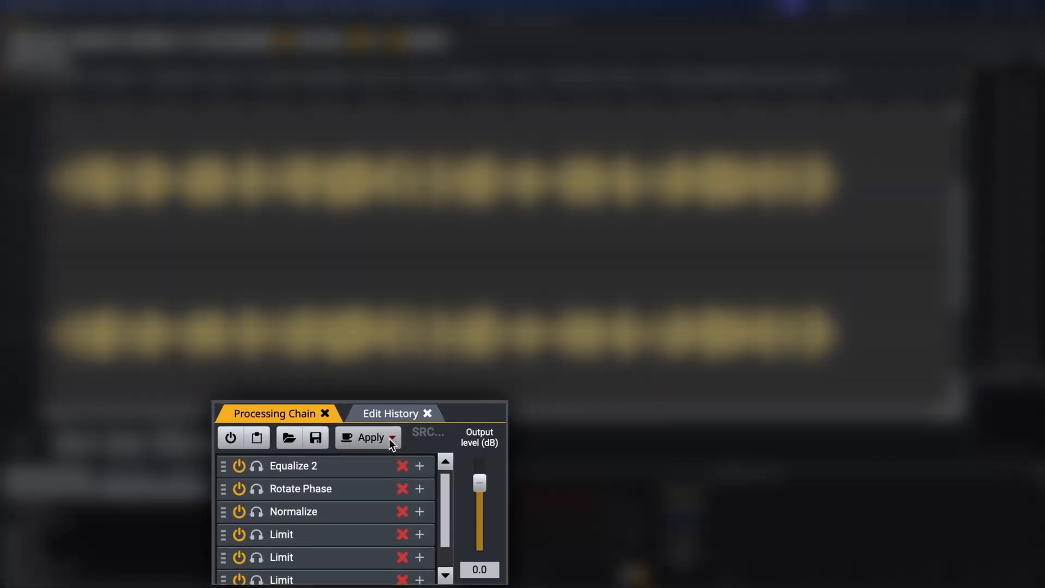
mouse_move(234, 436)
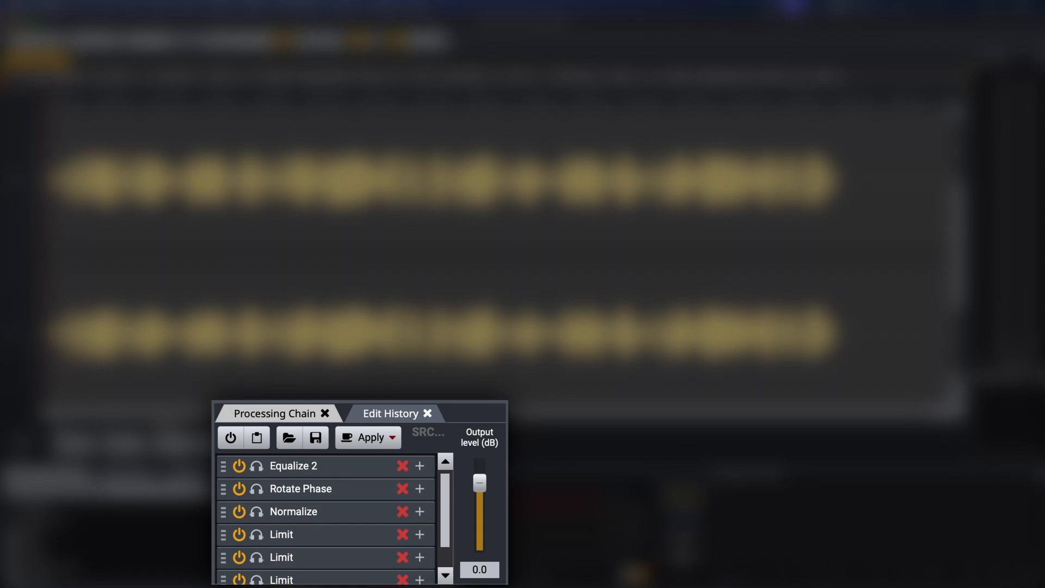
Switch the whole six-processor chain to bypass with the panel's power button
left_click(229, 438)
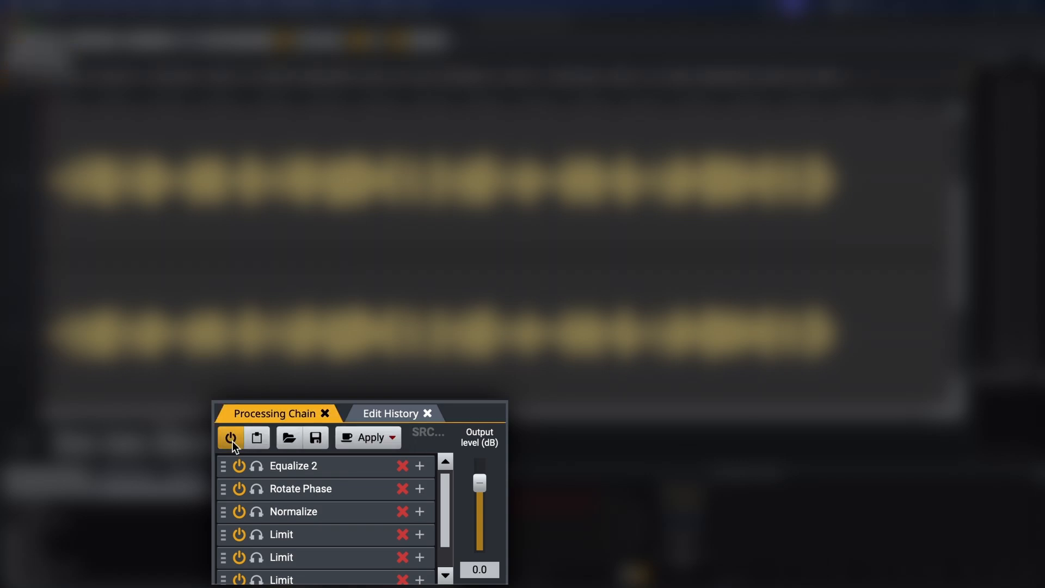